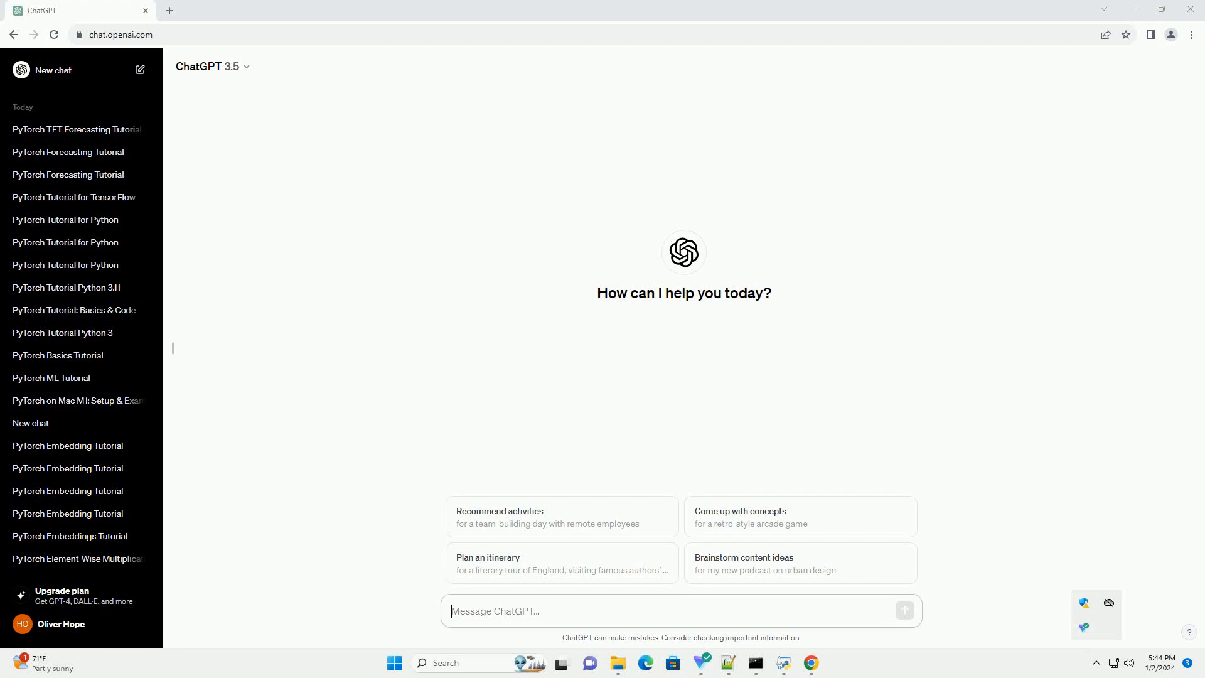
Send the request for a PyTorch TimeSeriesDataset forecasting tutorial with code.
key("Return")
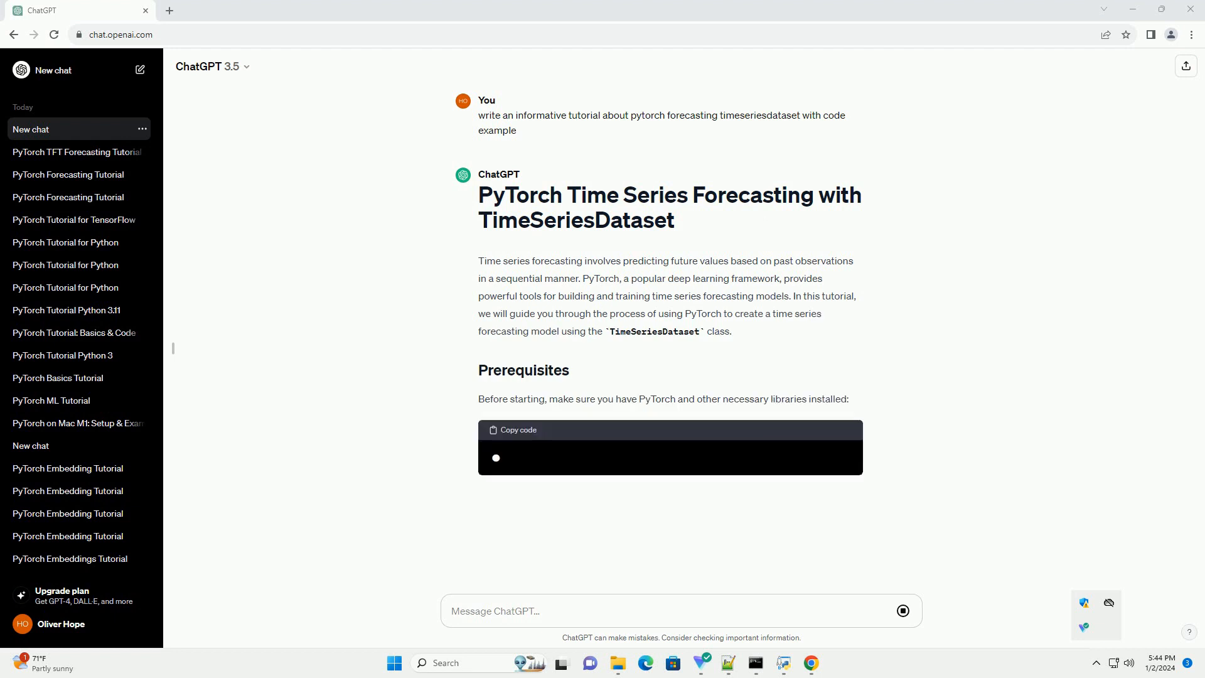
Scroll through the install, imports, synthetic data and TimeSeriesDataset class steps as they generate.
scroll("down", 3)
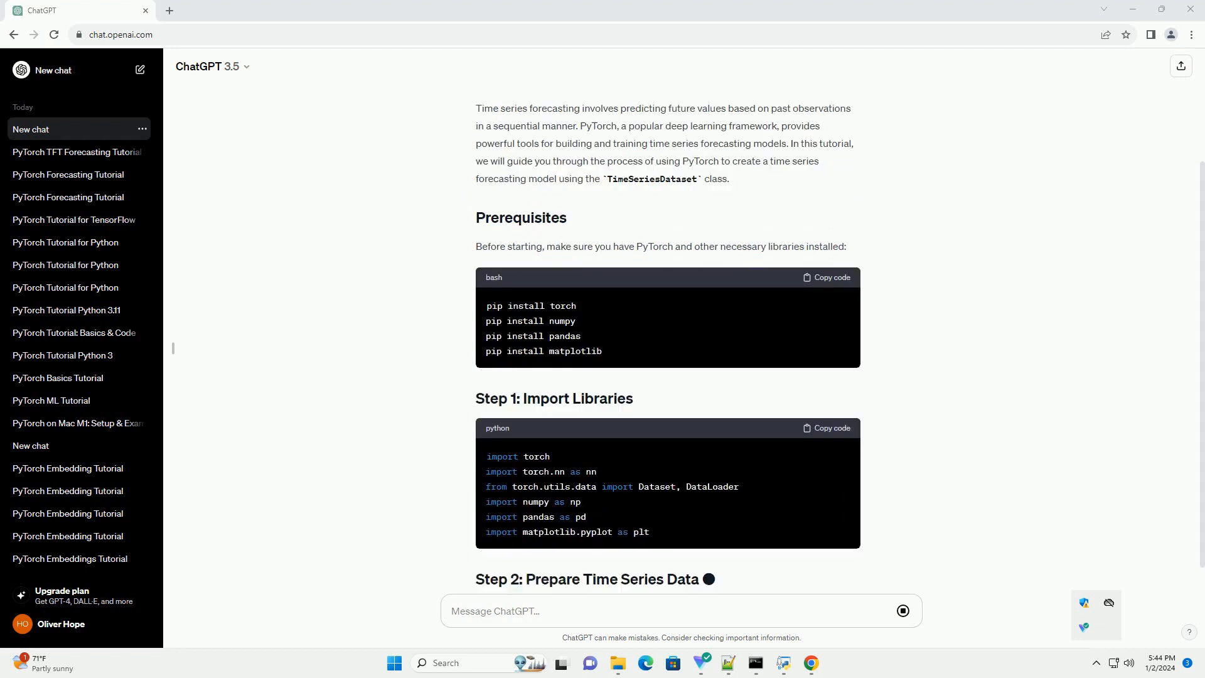
scroll("down", 3)
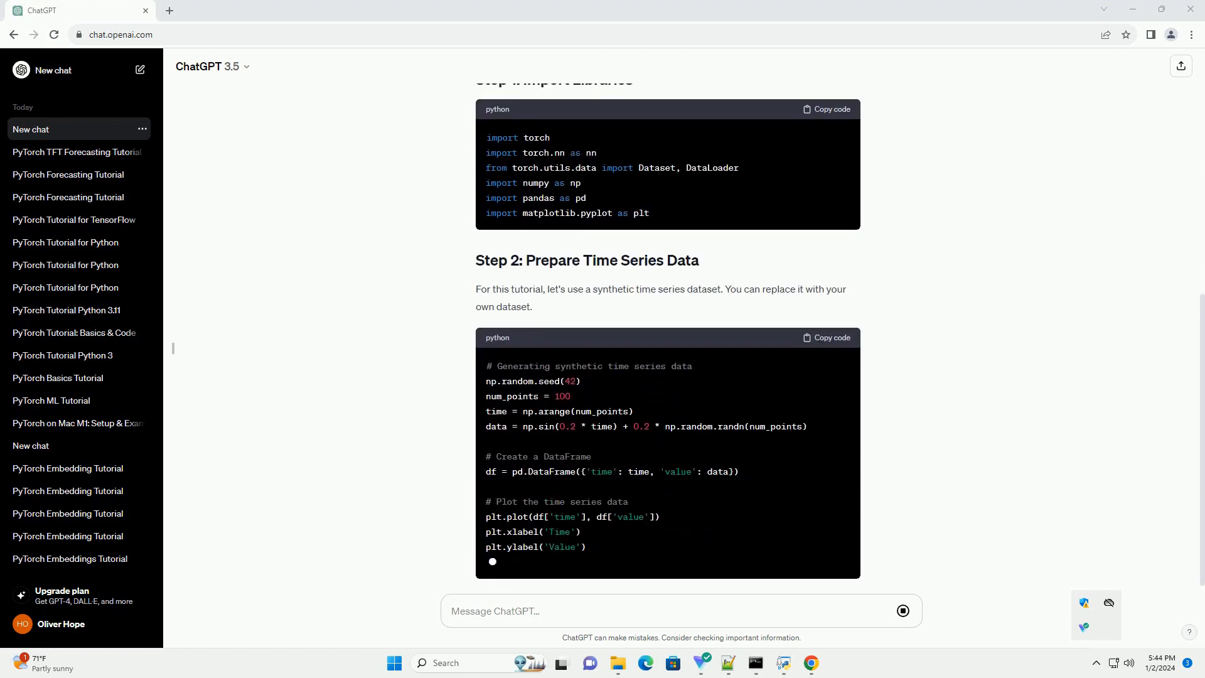
scroll("down", 3)
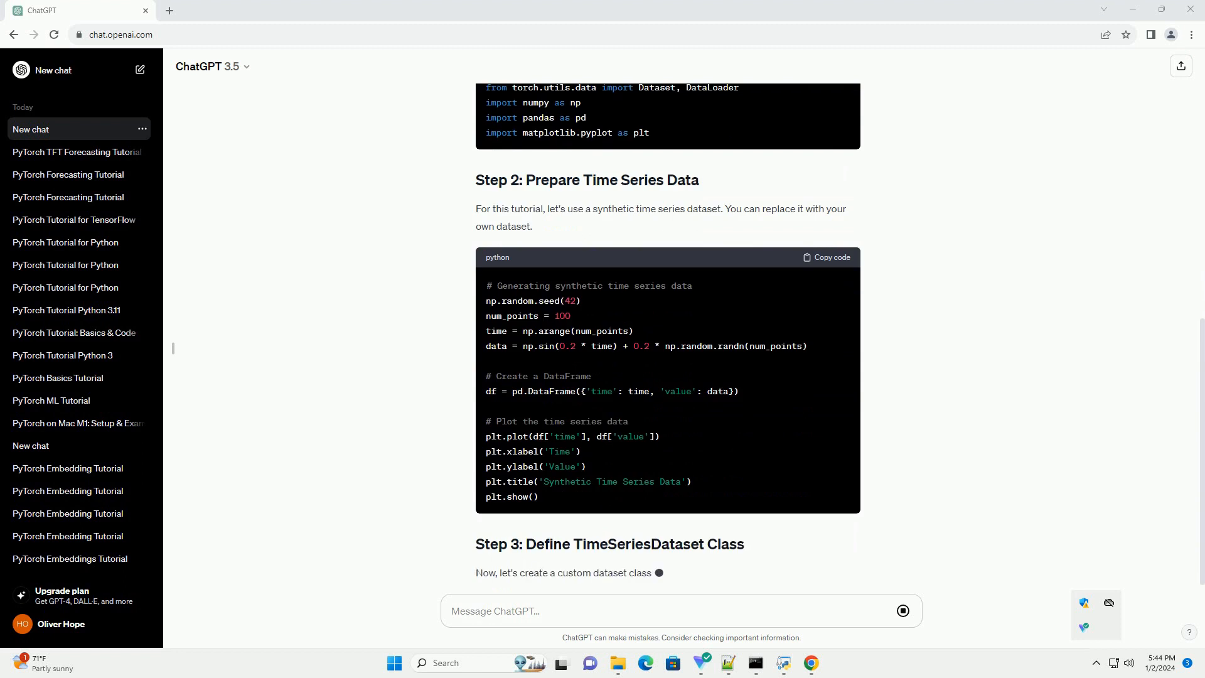
scroll("down", 3)
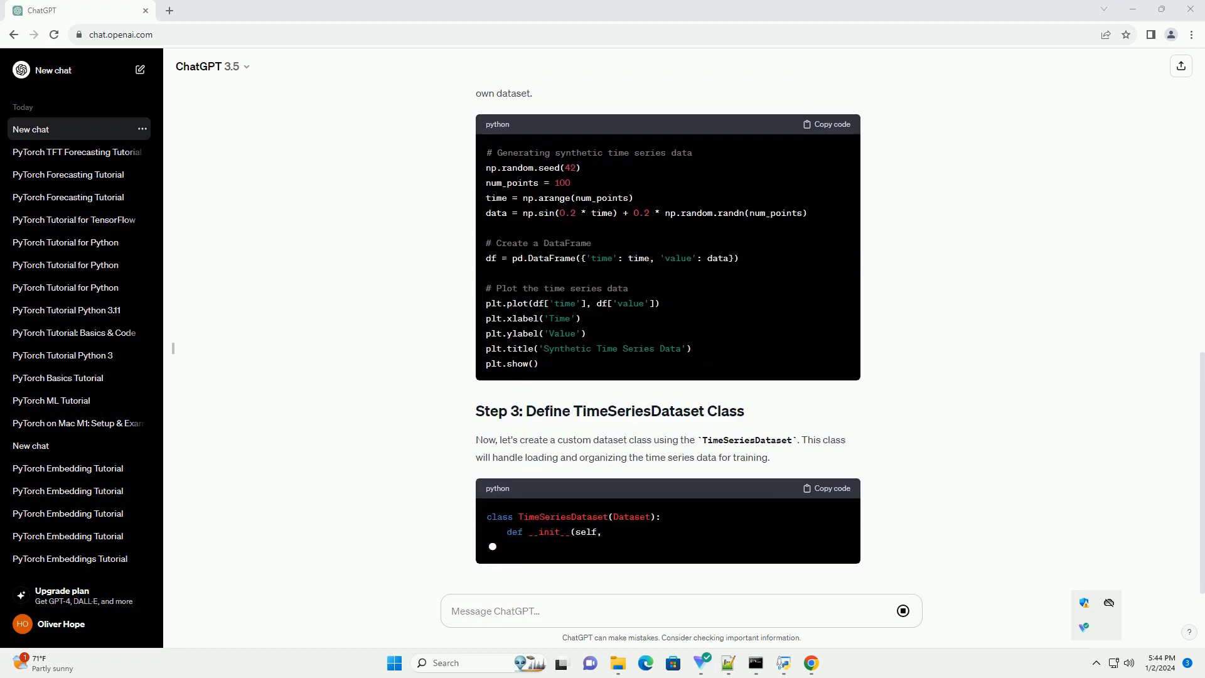
scroll("down", 3)
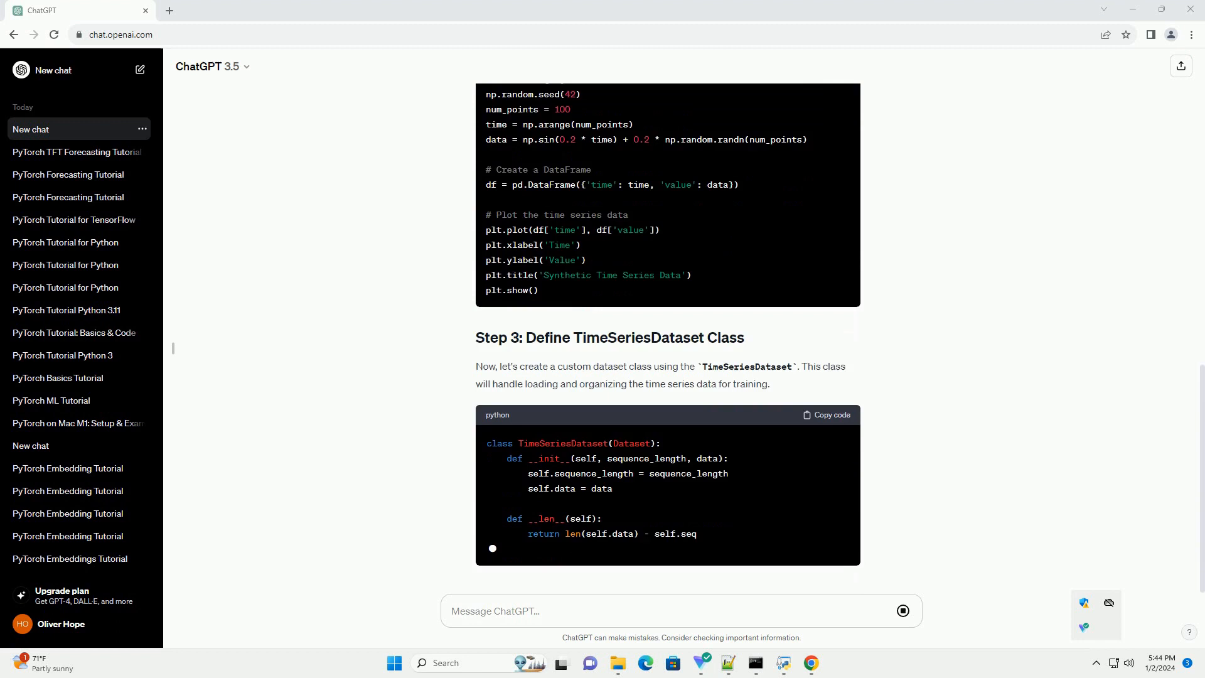
scroll("down", 3)
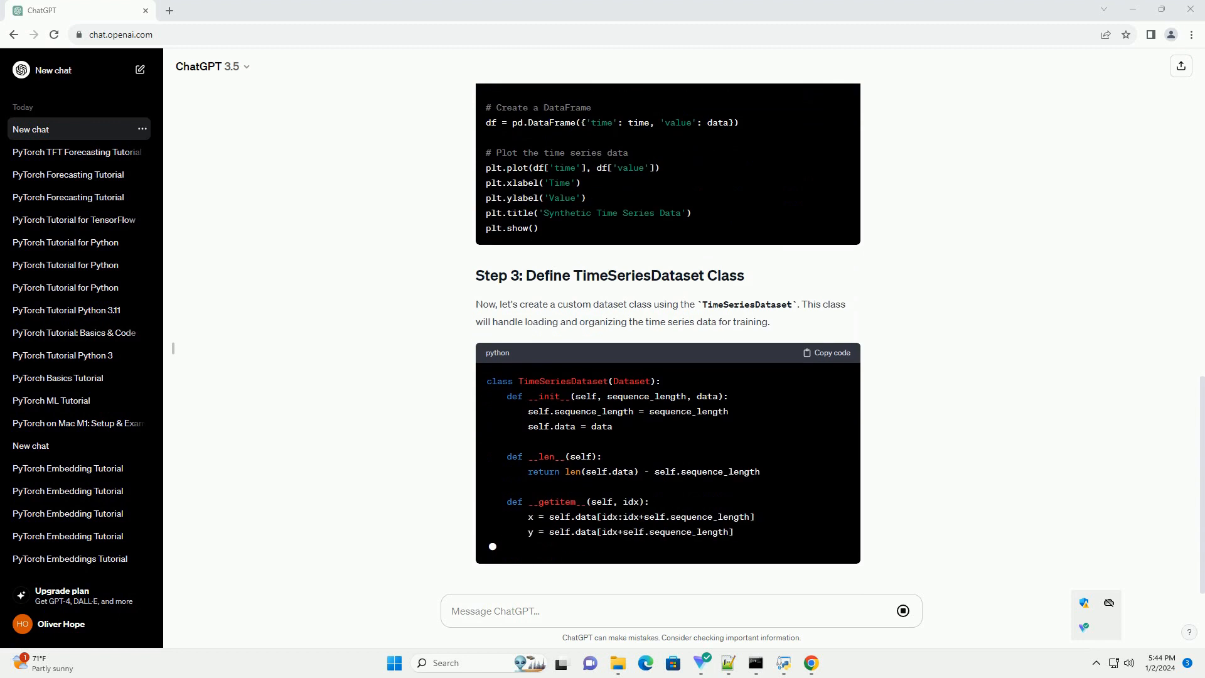
scroll("down", 3)
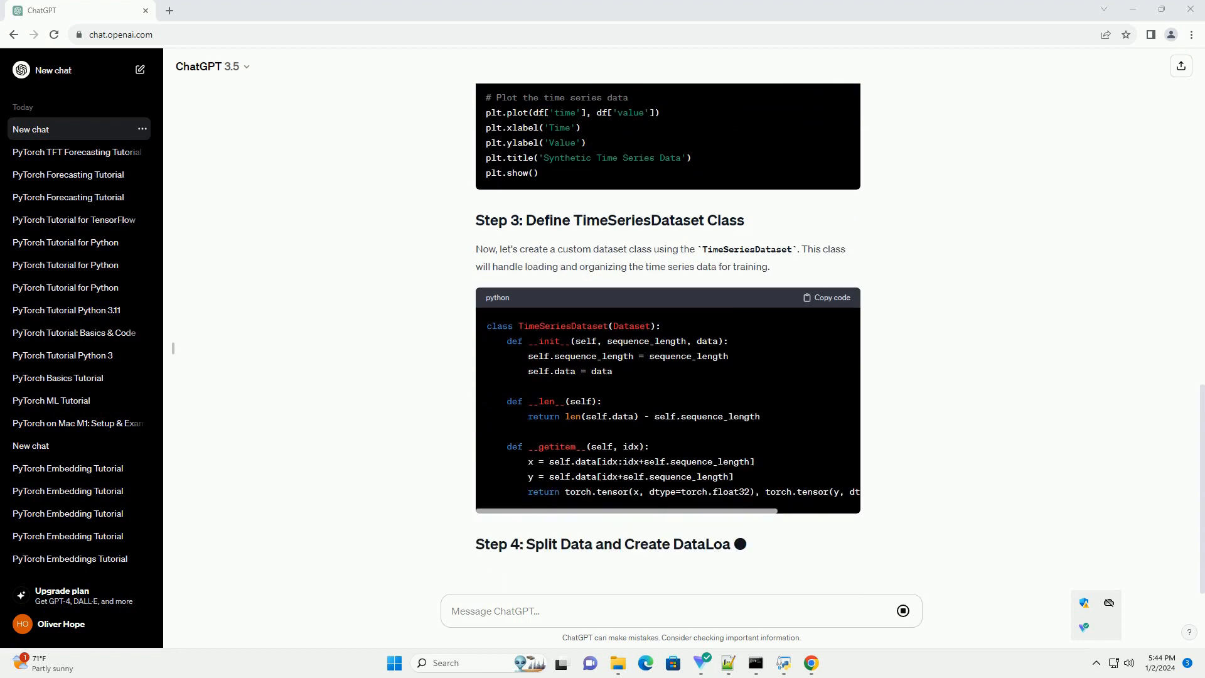
scroll("down", 3)
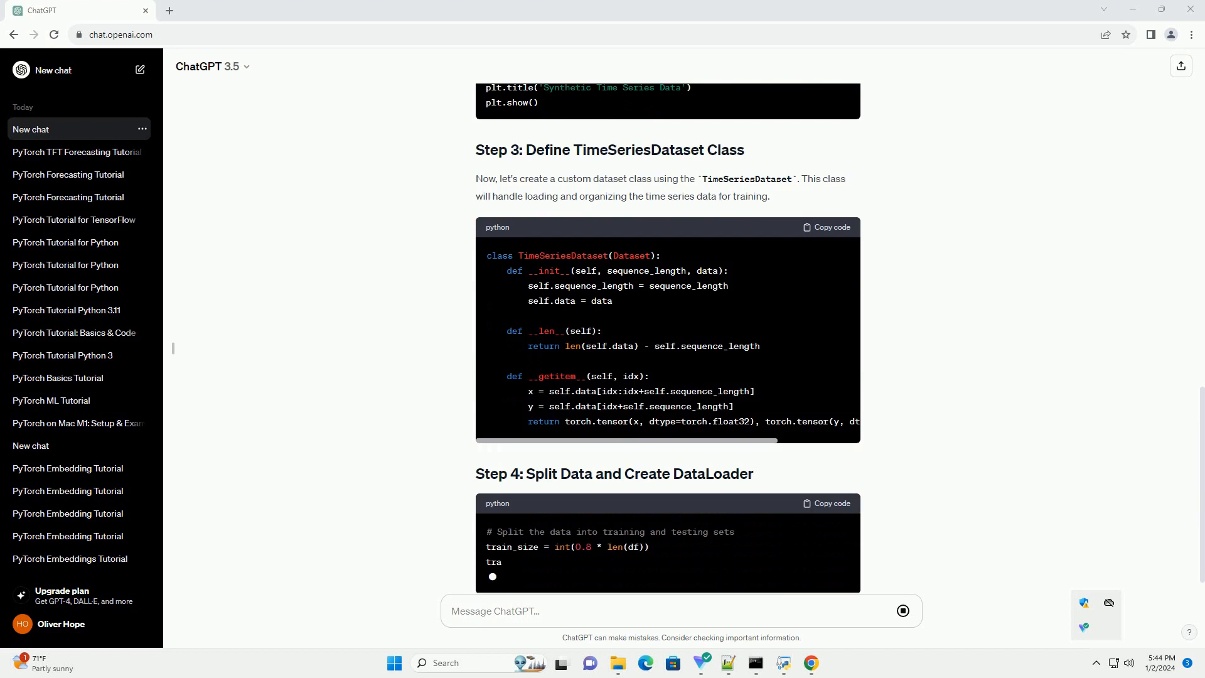
Scroll through Step 4's data split and DataLoader code and Step 5's RNN model.
scroll("down", 3)
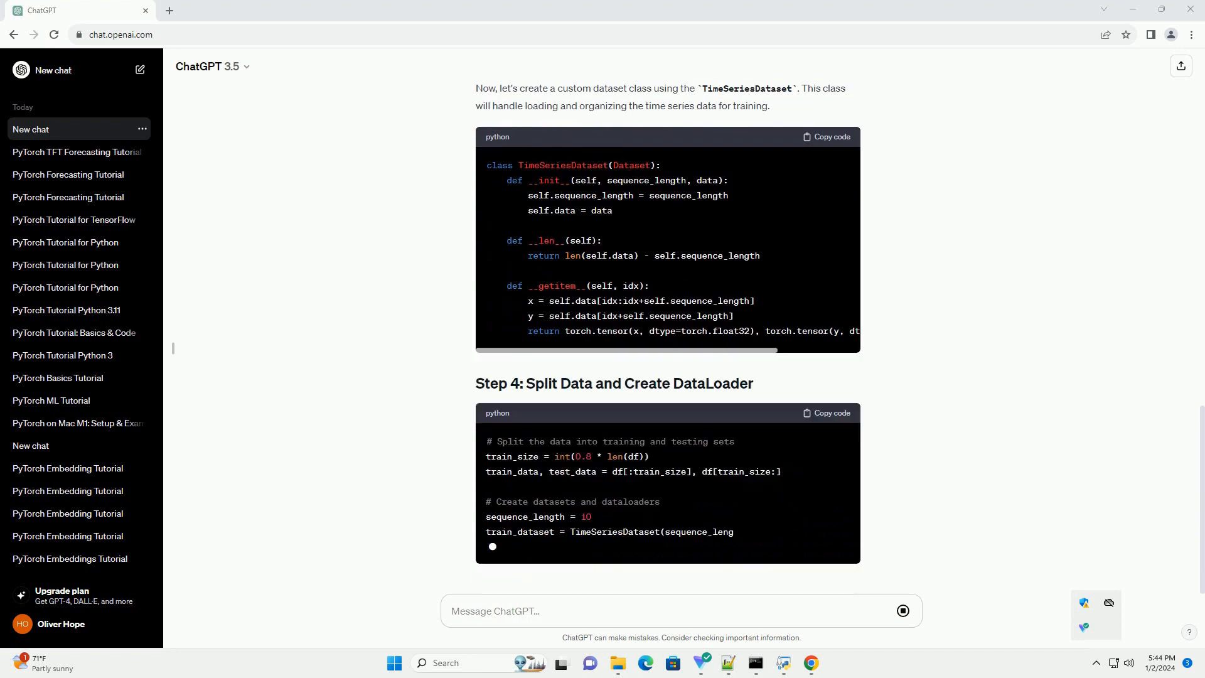
scroll("down", 3)
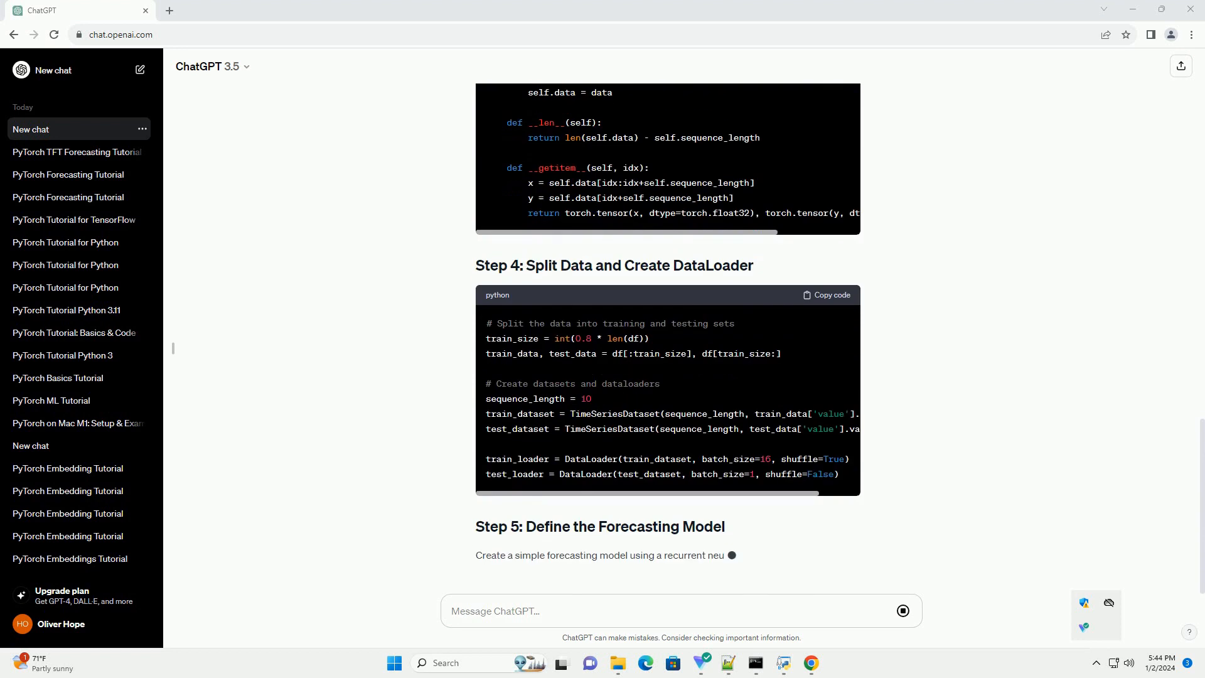
scroll("down", 3)
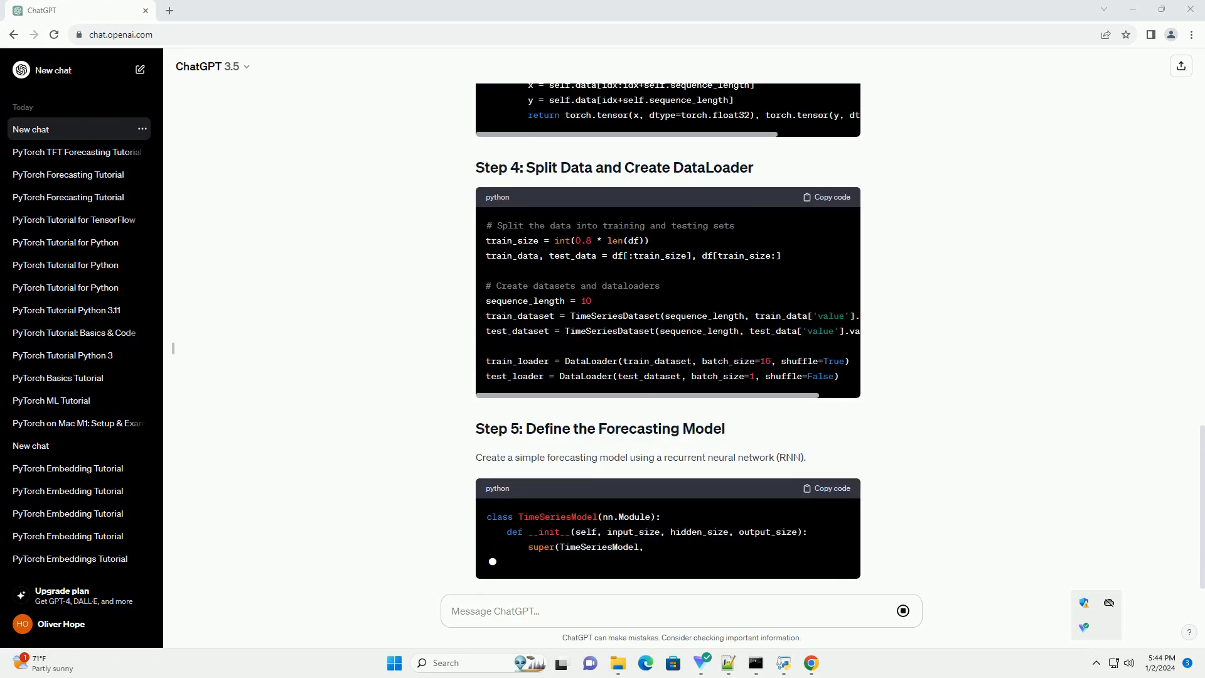
scroll("down", 3)
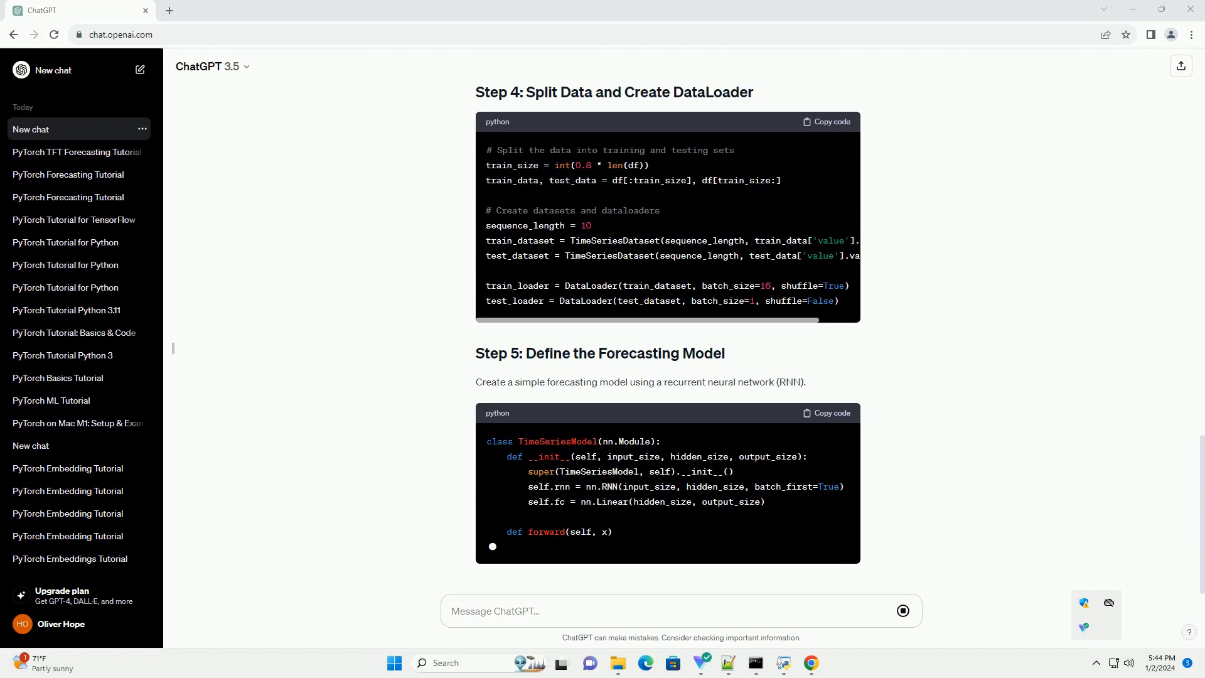
scroll("down", 3)
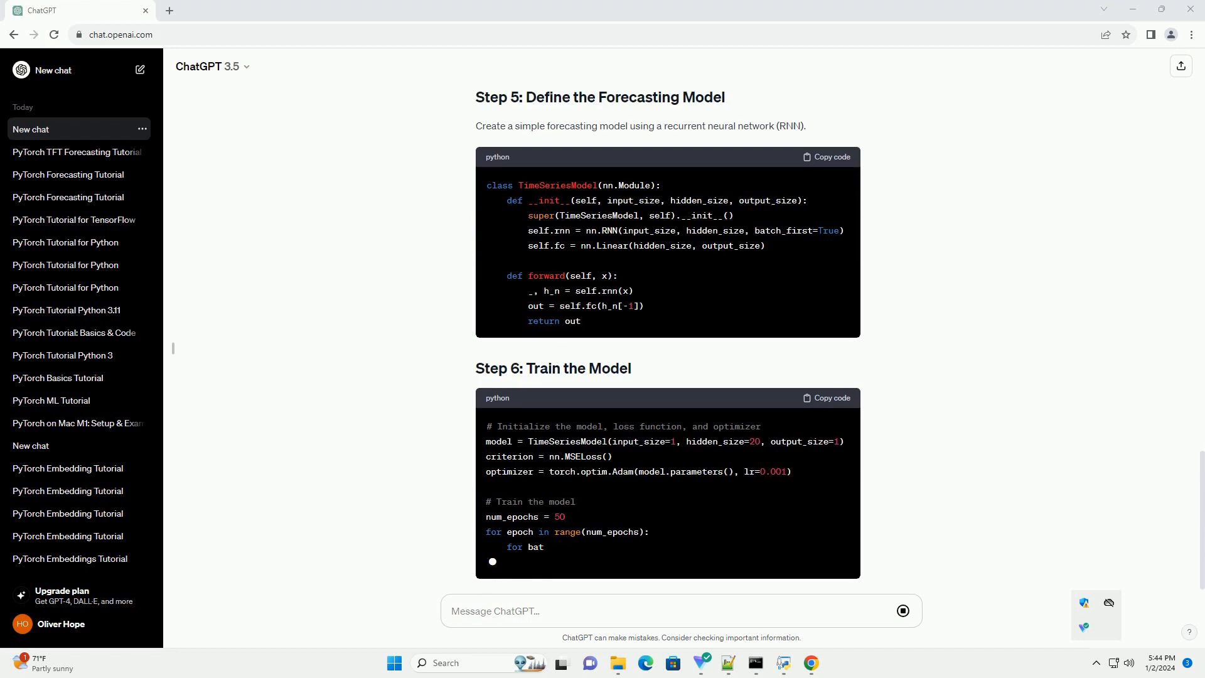
Scroll down through Step 6's training, evaluation and prediction-plotting code toward the summary.
scroll("down", 3)
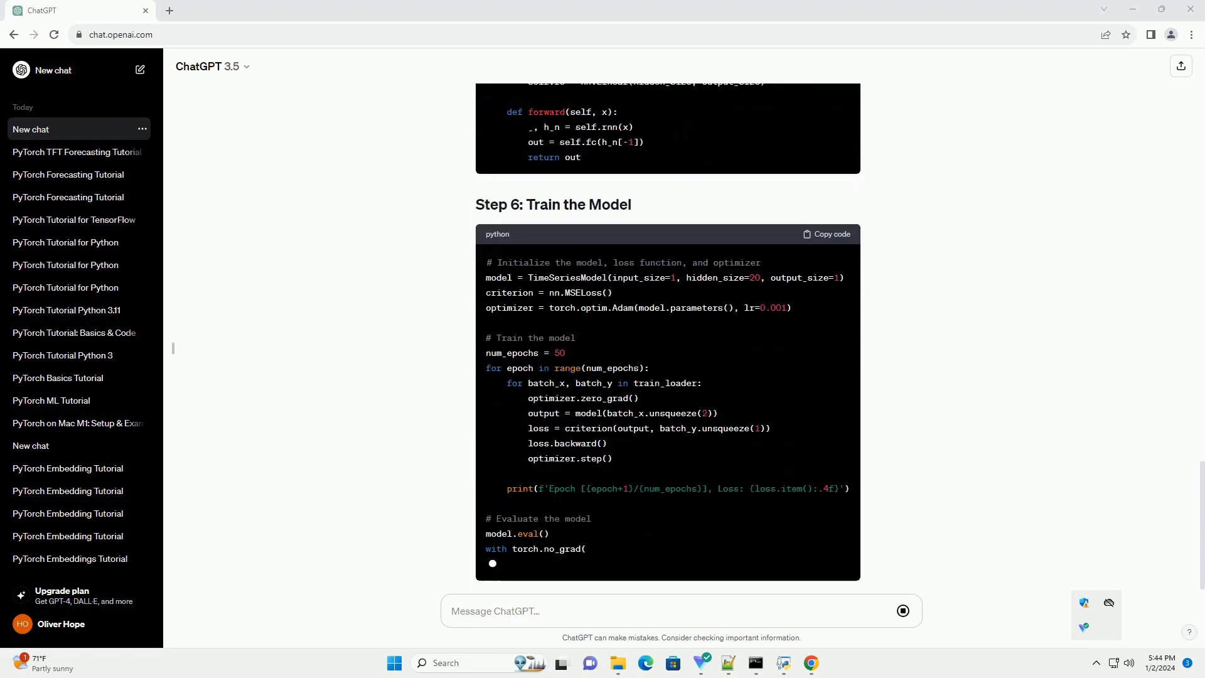
scroll("down", 3)
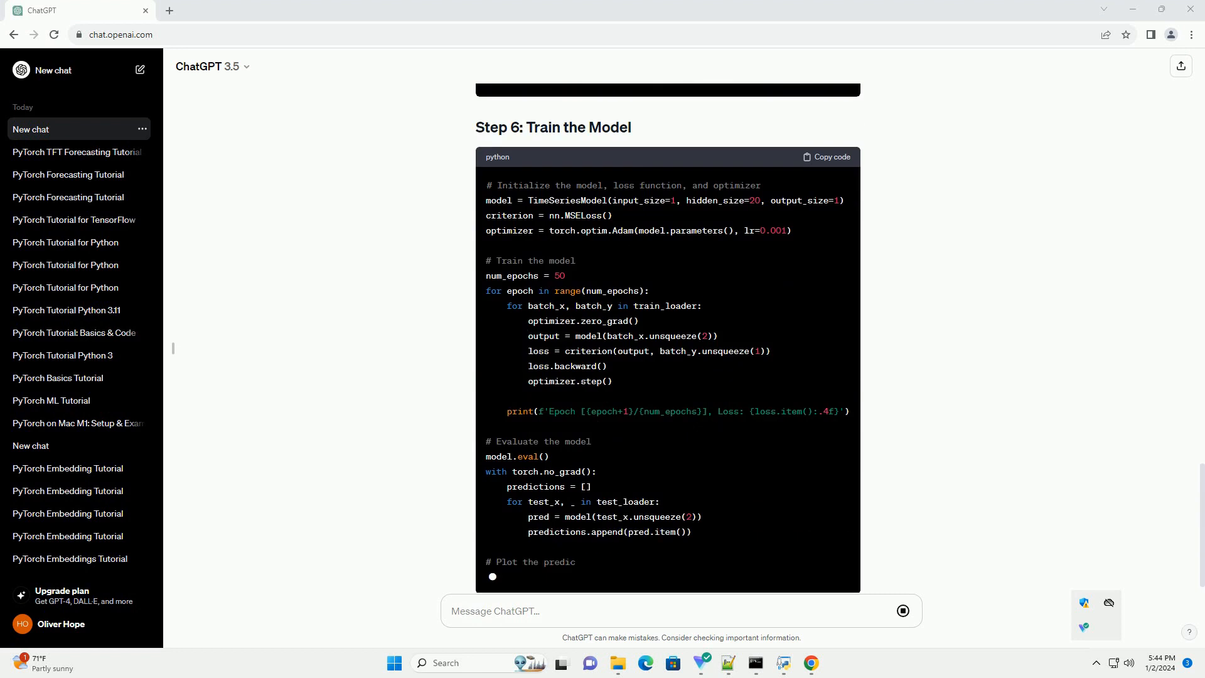
scroll("down", 3)
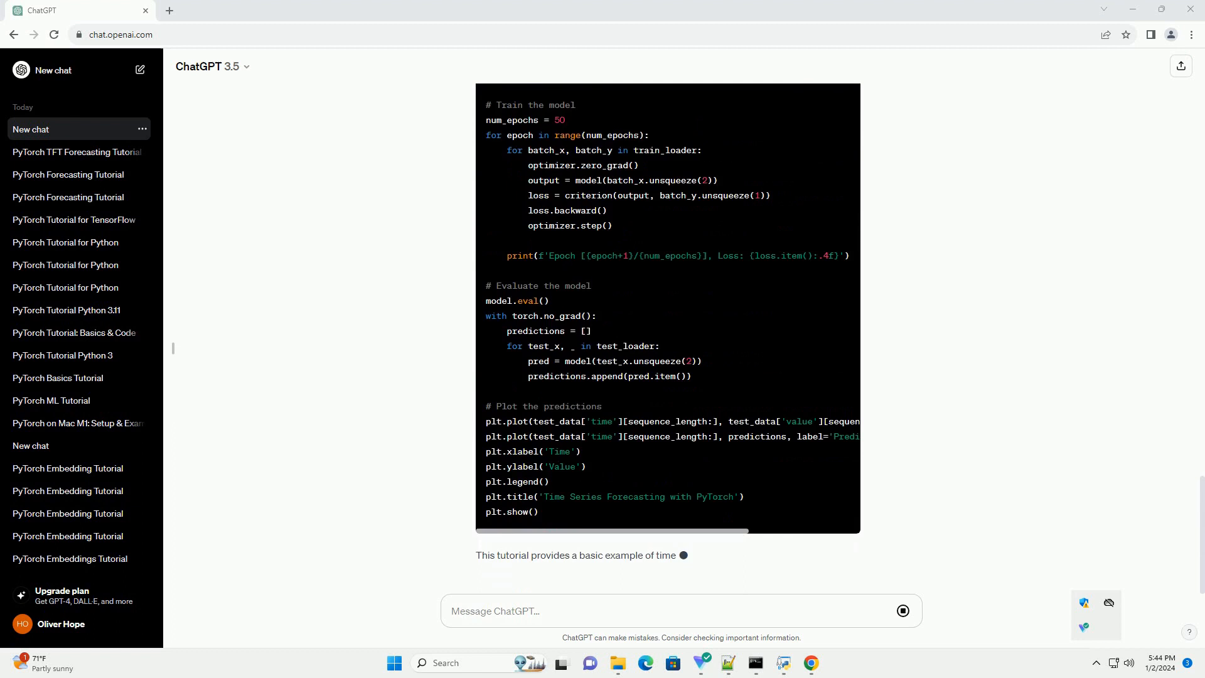
scroll("down", 3)
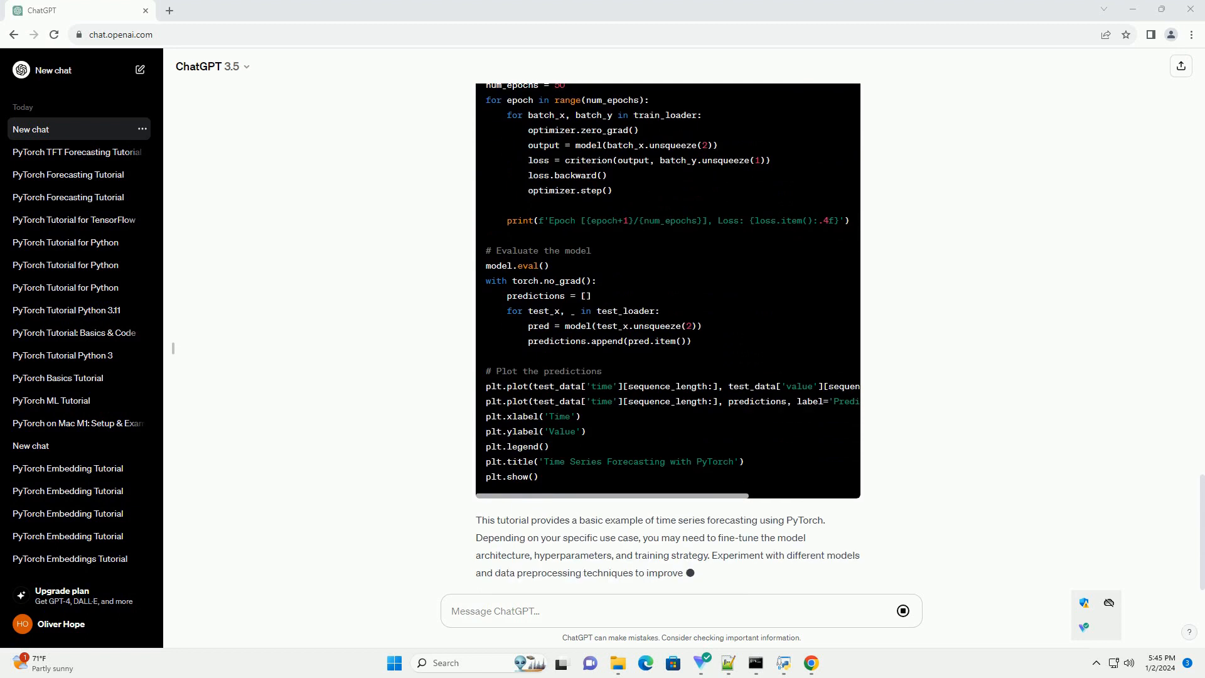